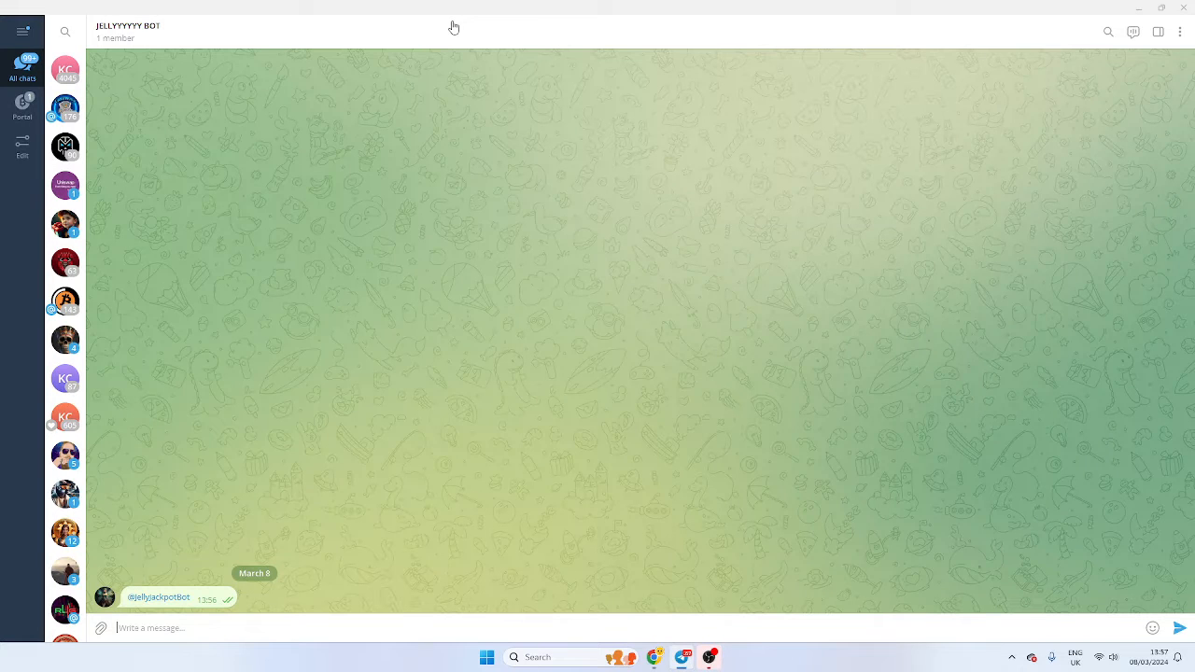
{"action": "mouse_move", "coordinate": [180, 590]}
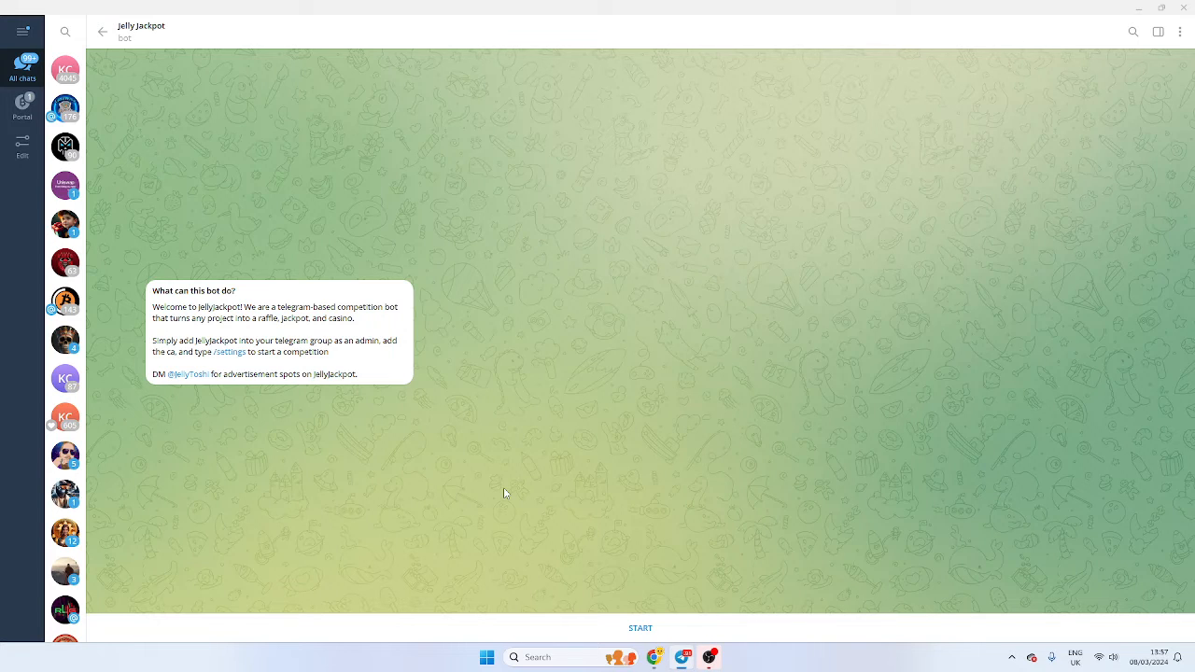
{"action": "mouse_move", "coordinate": [282, 30]}
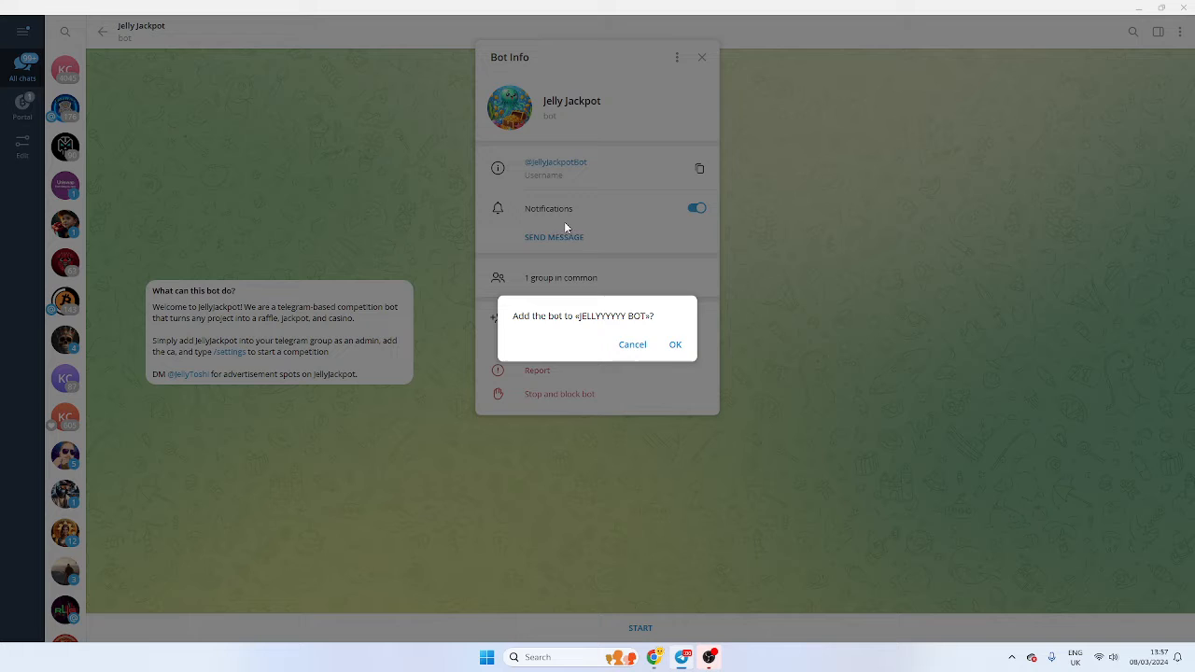
- Confirm adding the Jelly Jackpot bot to the JELLYYYYY BOT group
{"action": "left_click", "coordinate": [676, 343]}
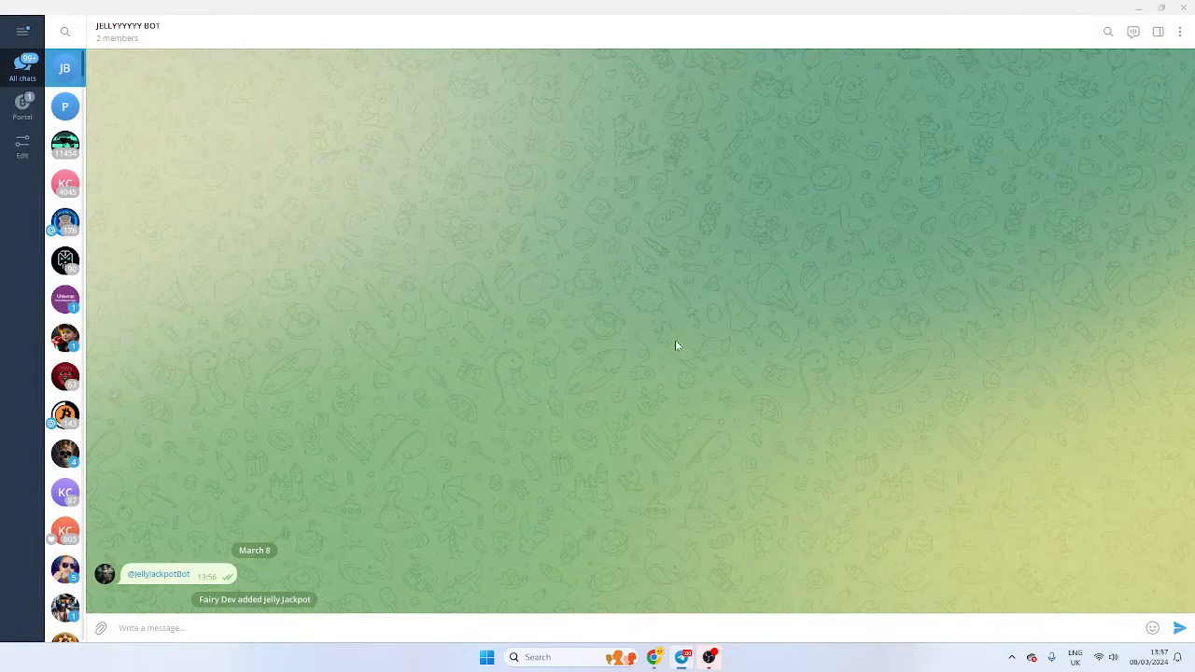
{"action": "mouse_move", "coordinate": [642, 385]}
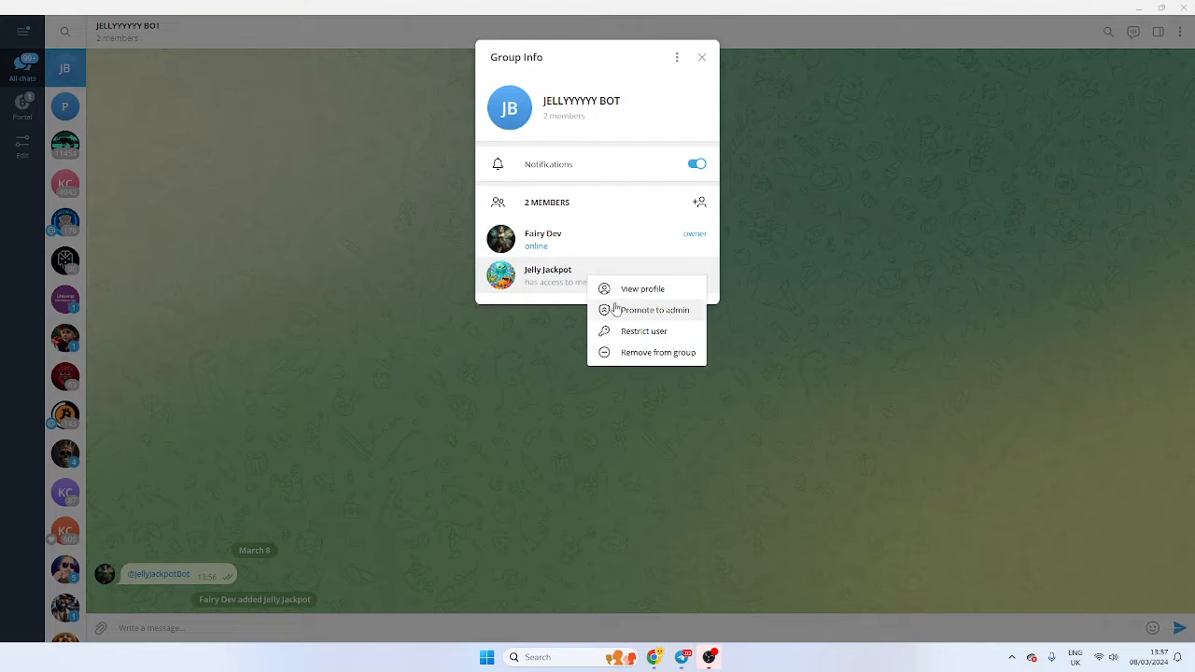
- Promote the Jelly Jackpot bot to admin in the group
{"action": "left_click", "coordinate": [649, 310]}
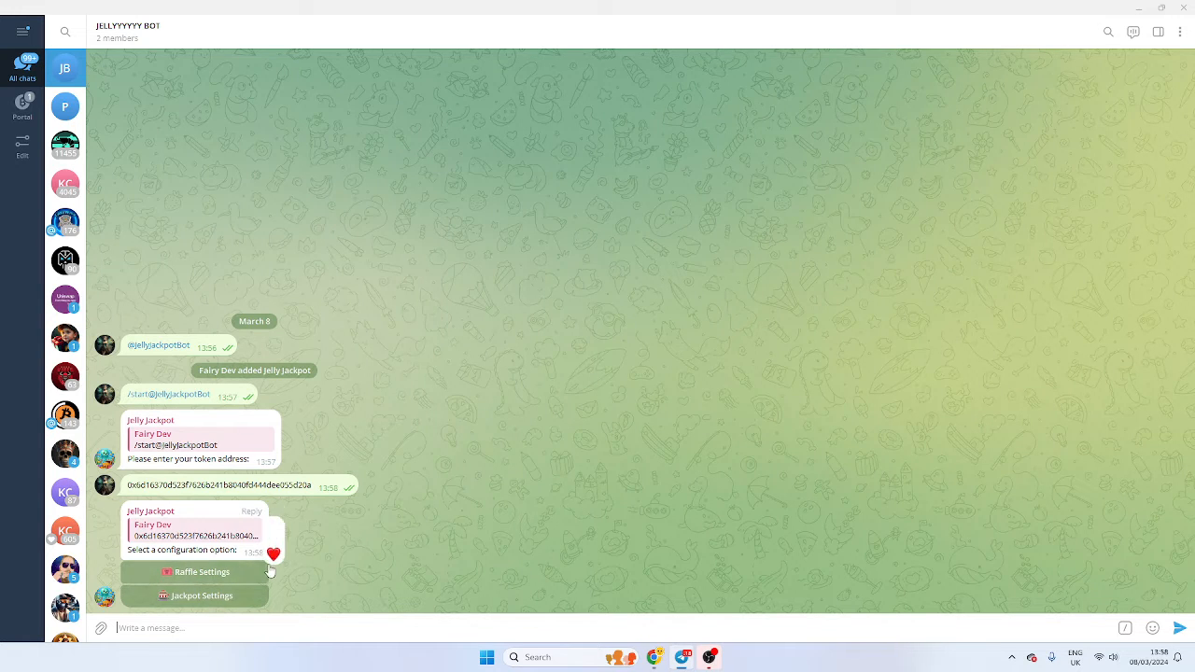
- Set the raffle ticket price to 0.01 BNB in Raffle Settings
{"action": "left_click", "coordinate": [194, 571]}
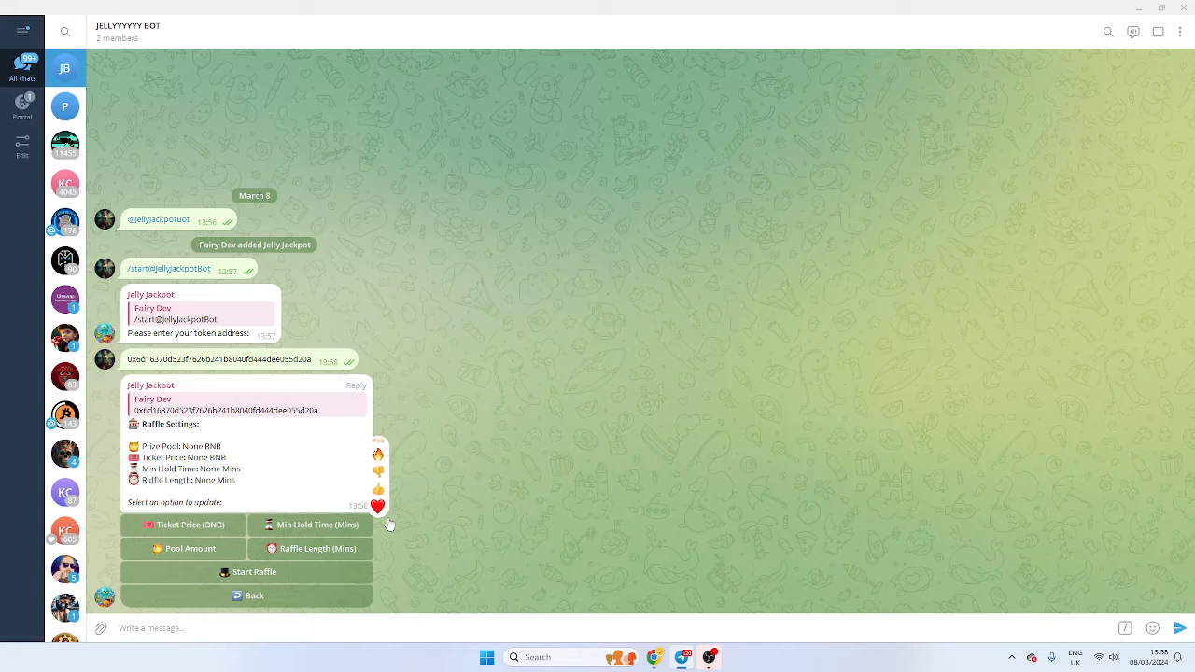
{"action": "left_click", "coordinate": [183, 525]}
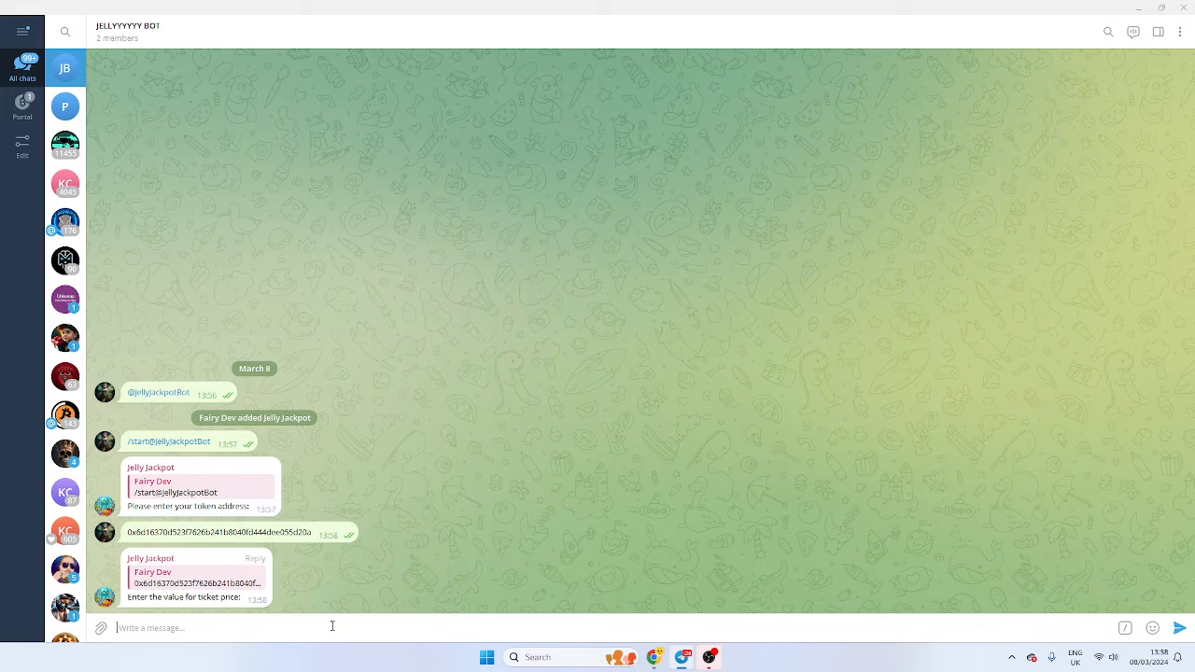
{"action": "type", "text": "0.01"}
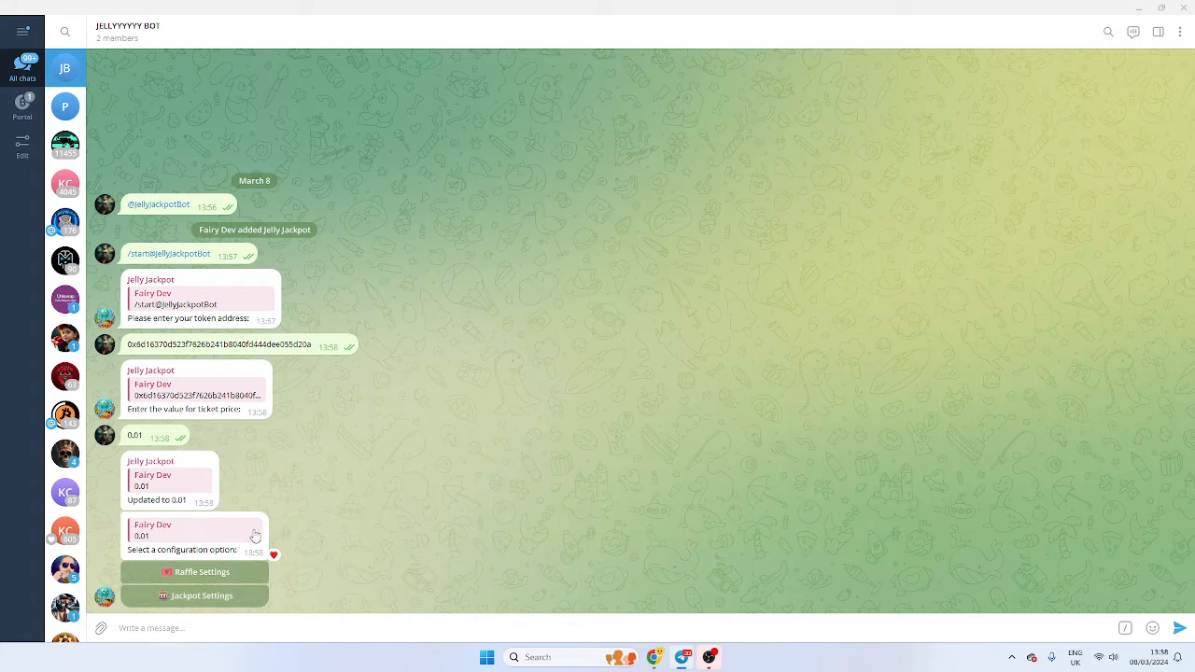
{"action": "left_click", "coordinate": [196, 571]}
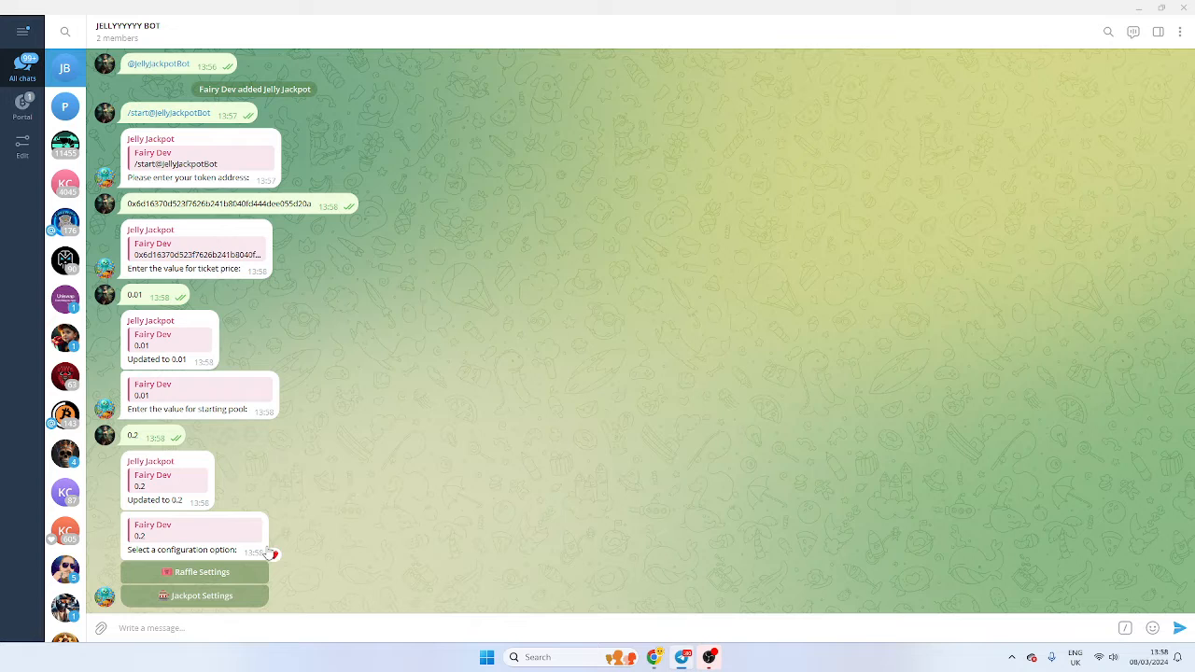
- Set the raffle's minimum hold time and remaining values, then review the raffle summary
{"action": "left_click", "coordinate": [194, 571]}
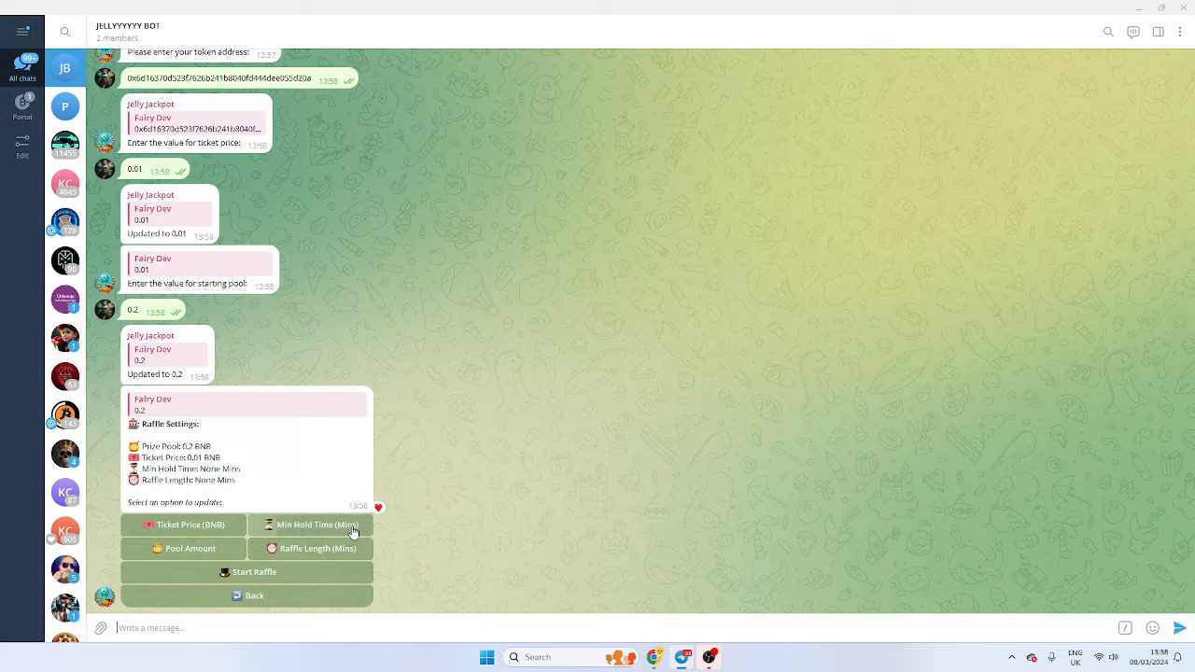
{"action": "left_click", "coordinate": [318, 523]}
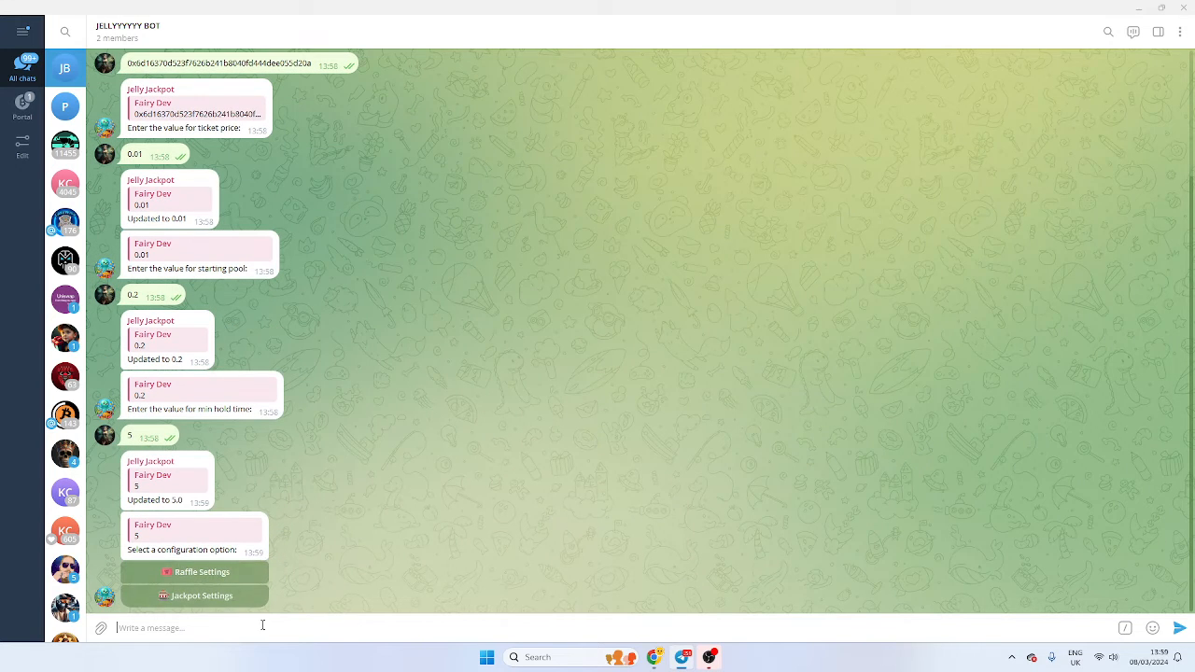
{"action": "mouse_move", "coordinate": [353, 542]}
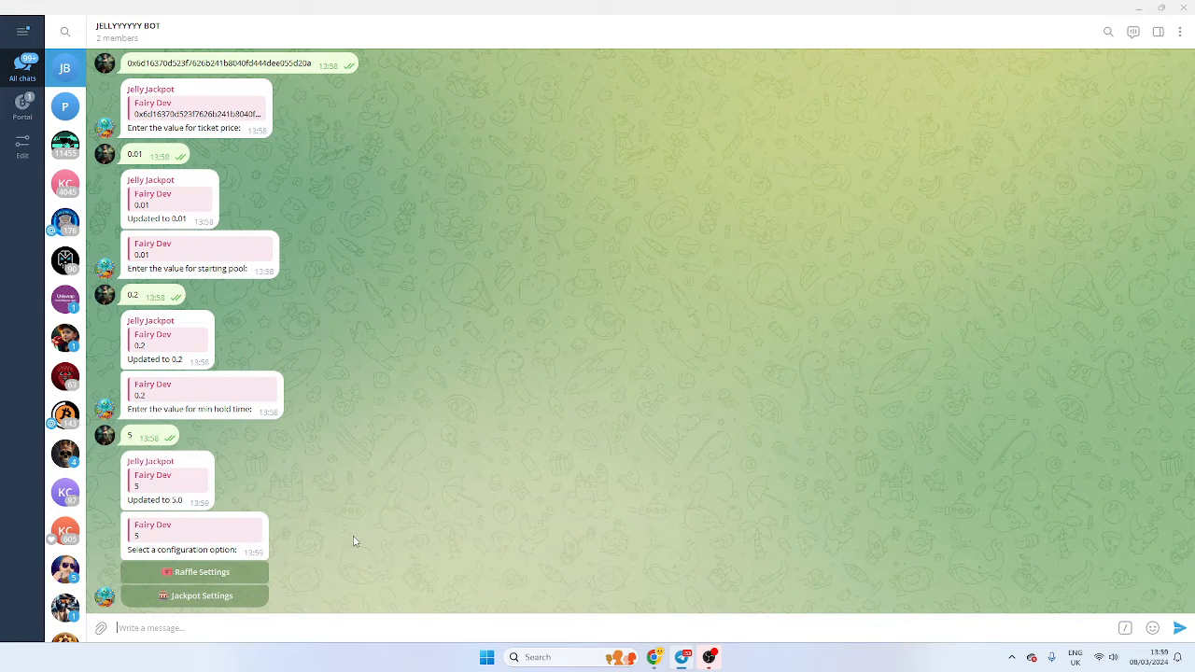
{"action": "left_click", "coordinate": [194, 571]}
{"action": "type", "text": "10"}
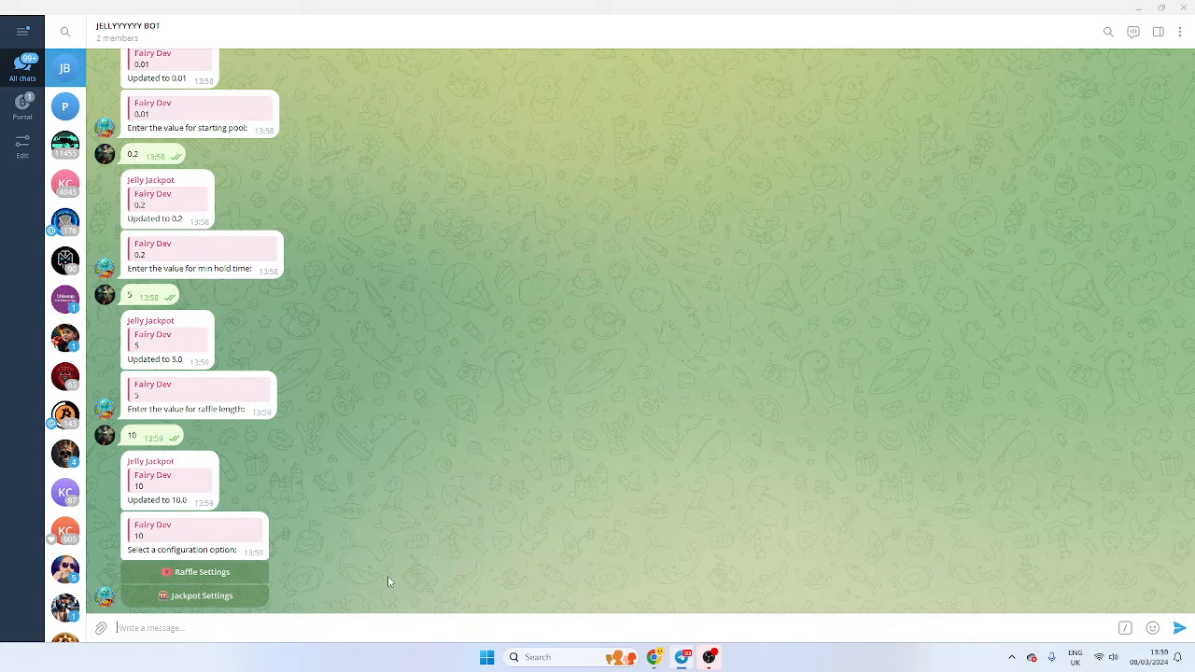
{"action": "left_click", "coordinate": [196, 571]}
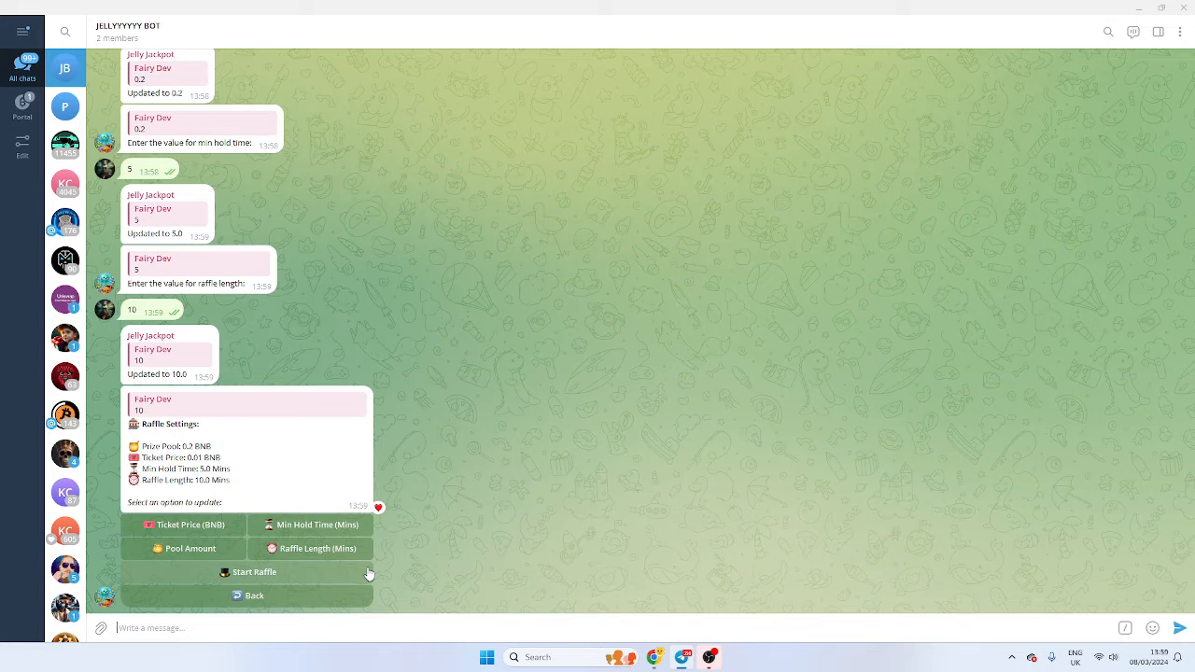
- Start the configured raffle so it is pinned, then request /settings@jellyjackpotbot again
{"action": "left_click", "coordinate": [247, 572]}
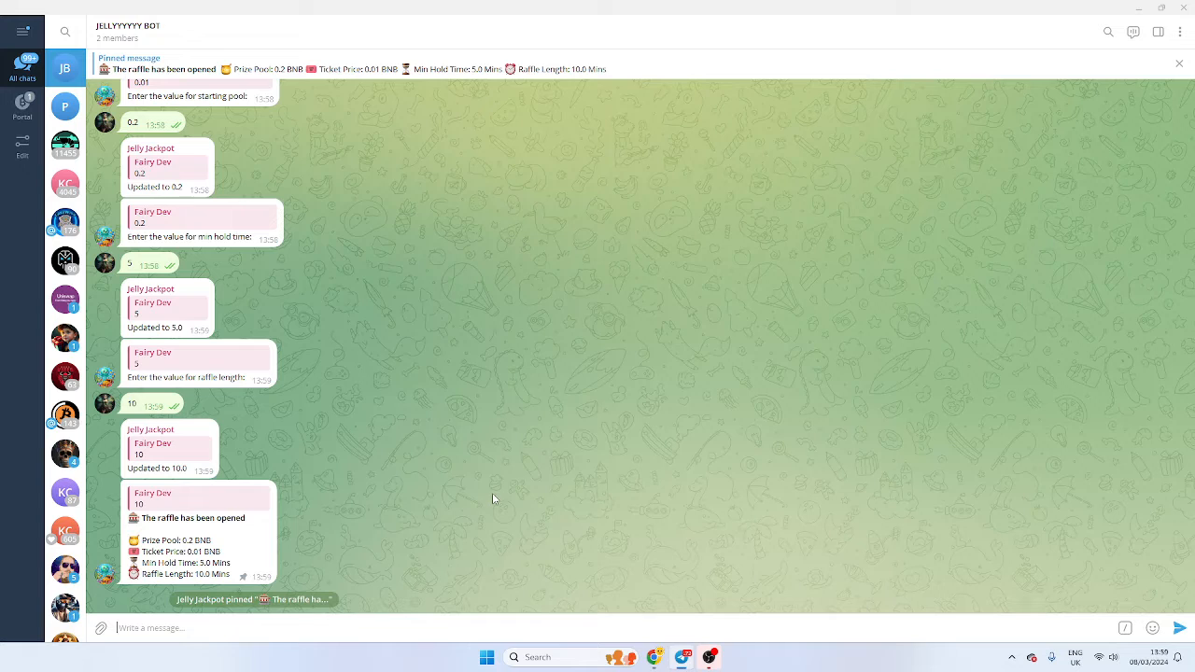
{"action": "left_click", "coordinate": [392, 11]}
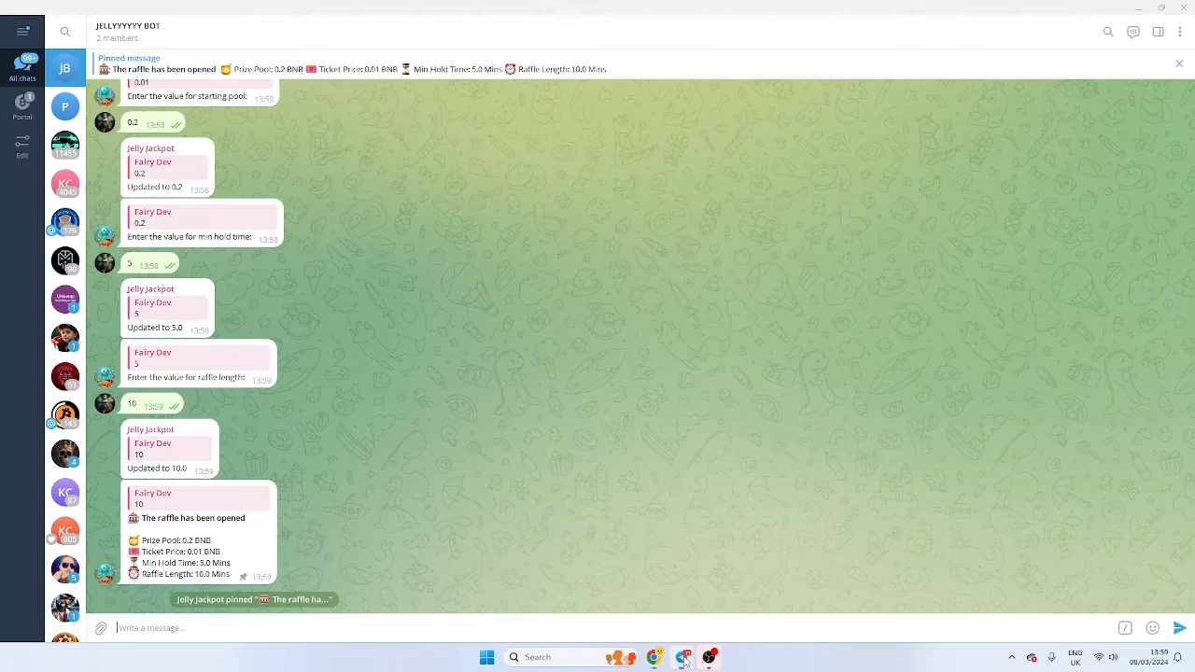
{"action": "mouse_move", "coordinate": [422, 547]}
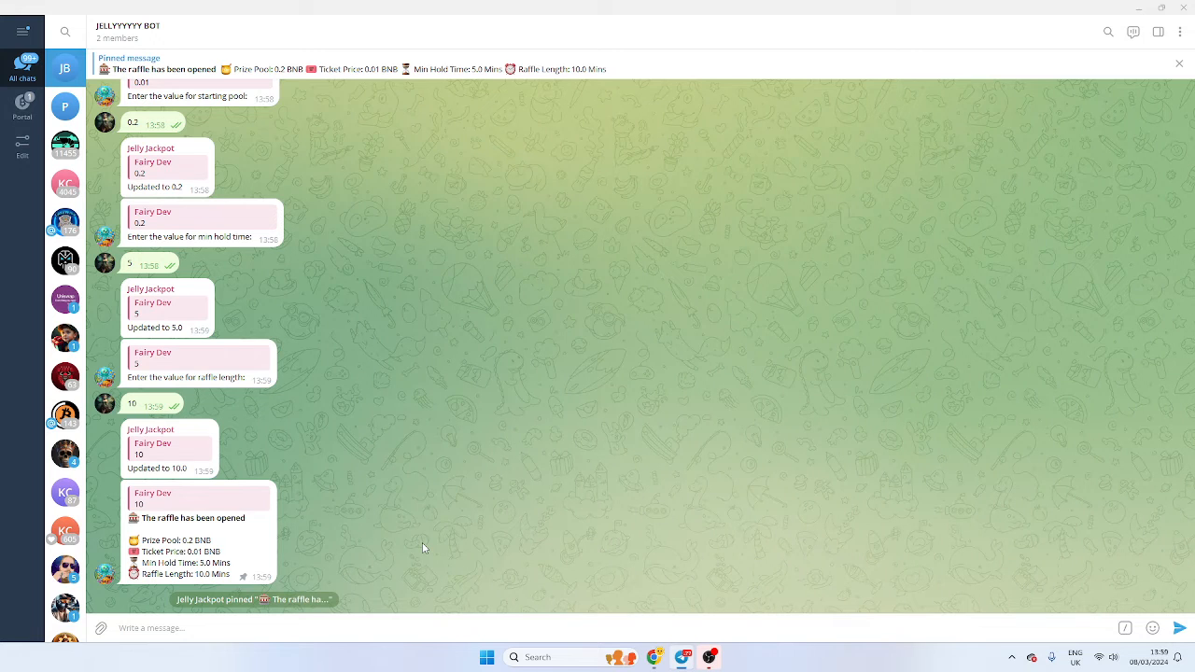
{"action": "type", "text": "/"}
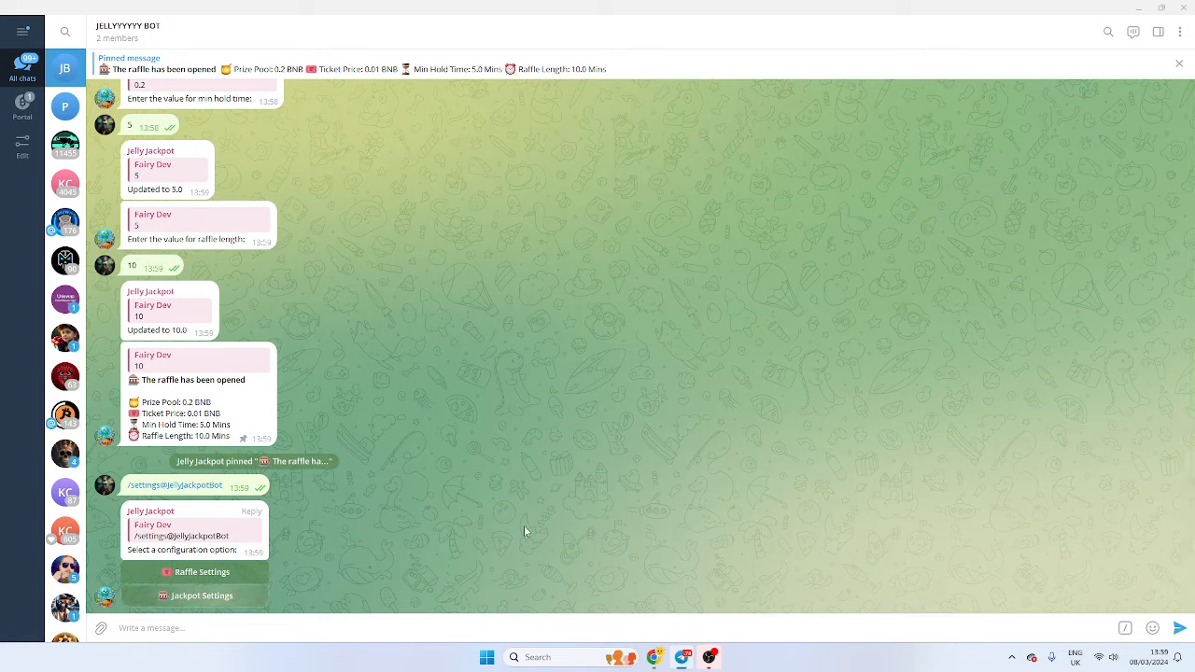
{"action": "mouse_move", "coordinate": [553, 524]}
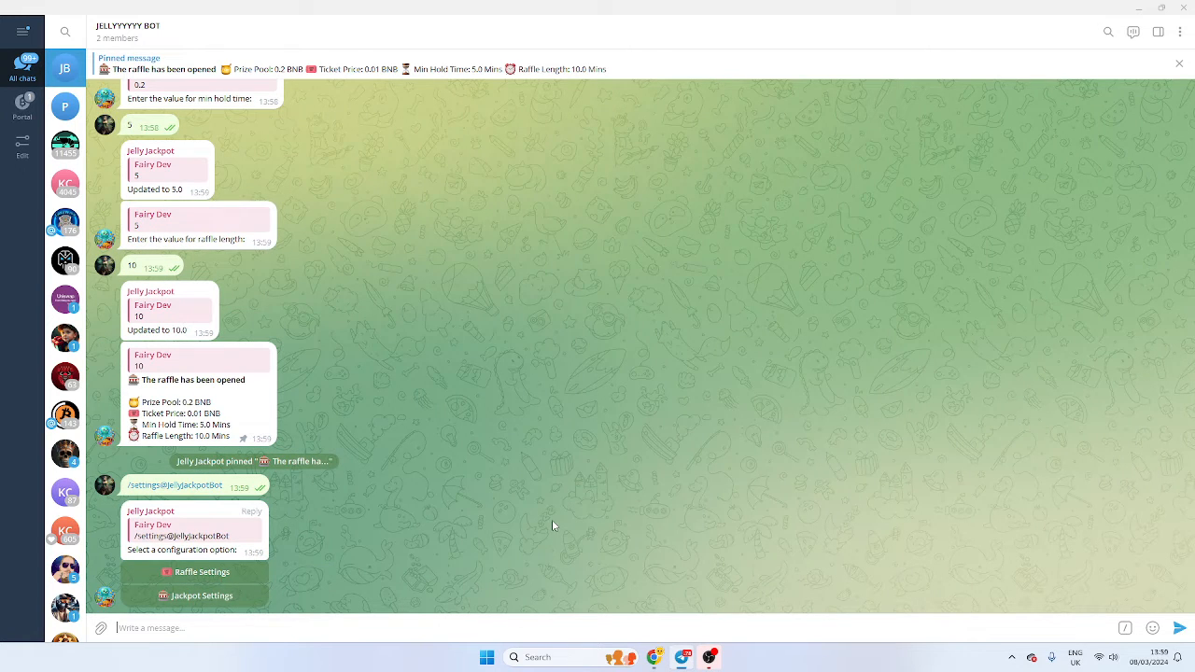
- Set the jackpot starting pool to 0.1 BNB and spin price to 0.001 BNB
{"action": "left_click", "coordinate": [195, 595]}
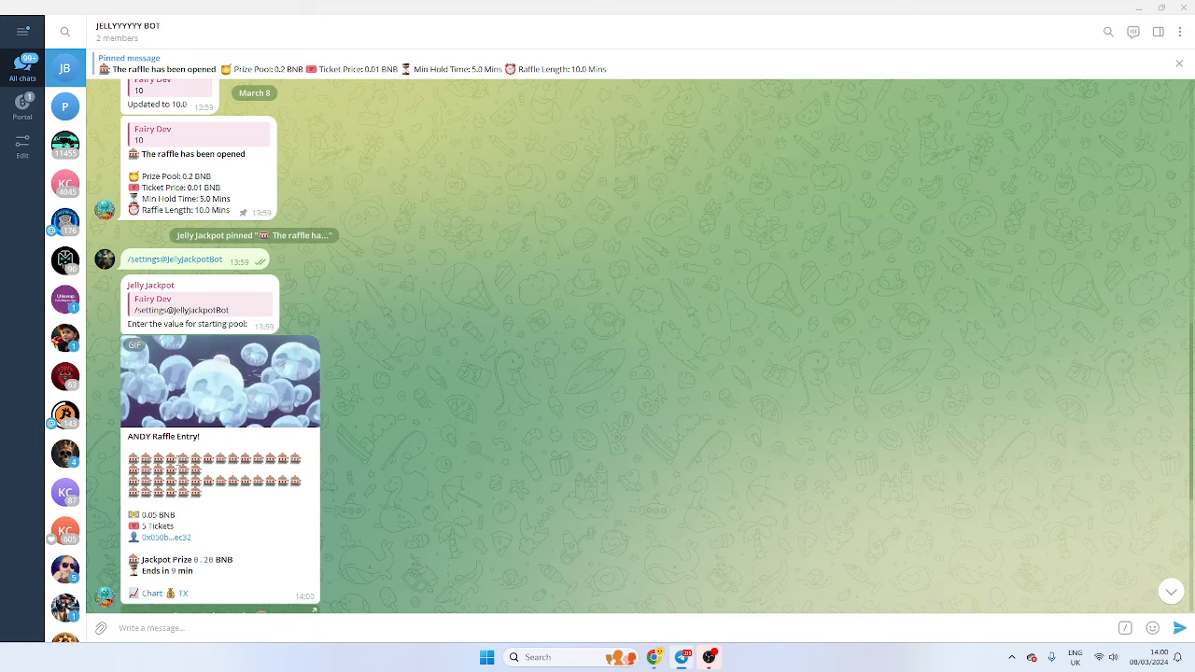
{"action": "scroll", "scroll_direction": "down", "scroll_amount": 3}
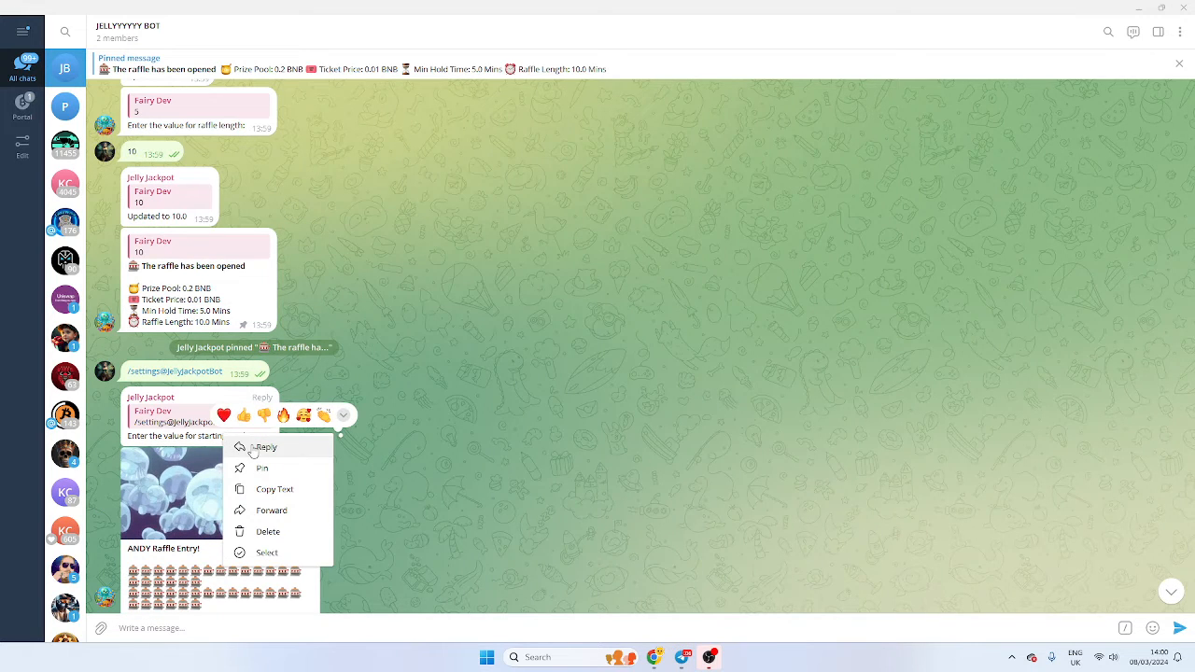
{"action": "left_click", "coordinate": [265, 446]}
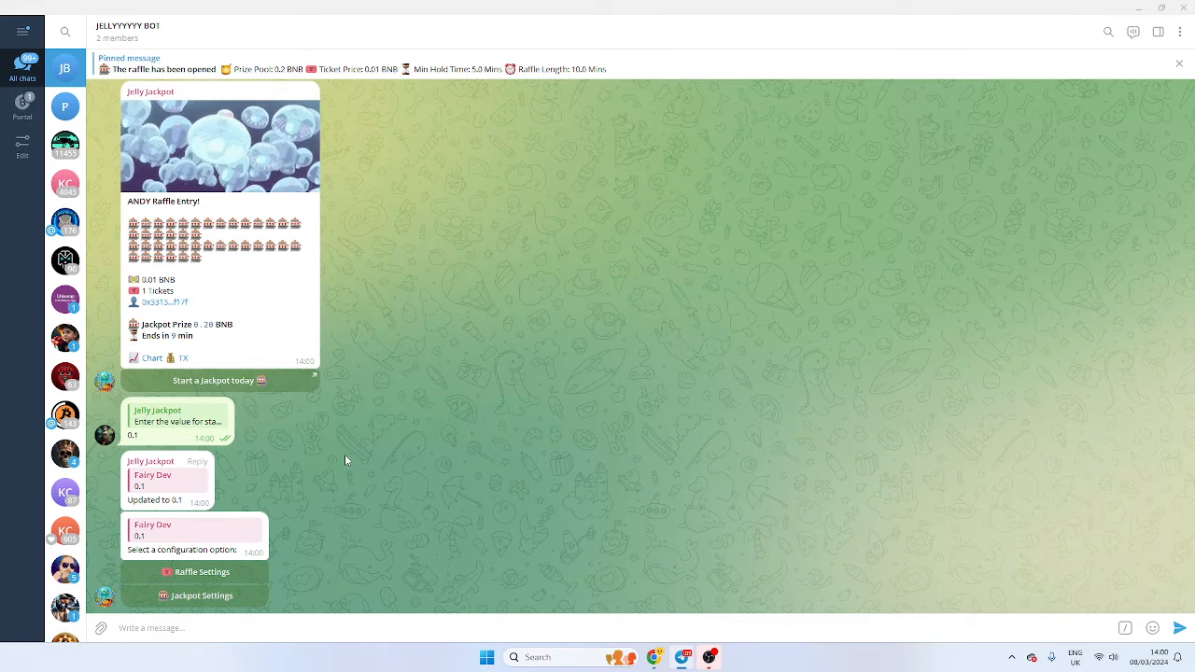
{"action": "left_click", "coordinate": [196, 595]}
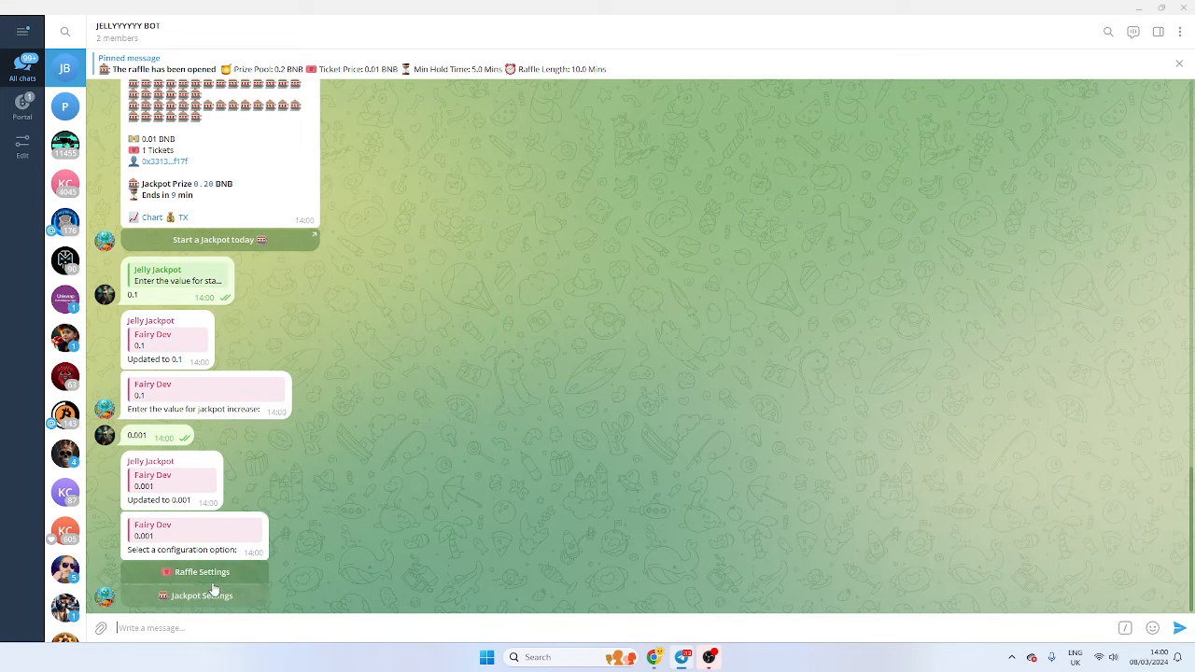
{"action": "mouse_move", "coordinate": [282, 534]}
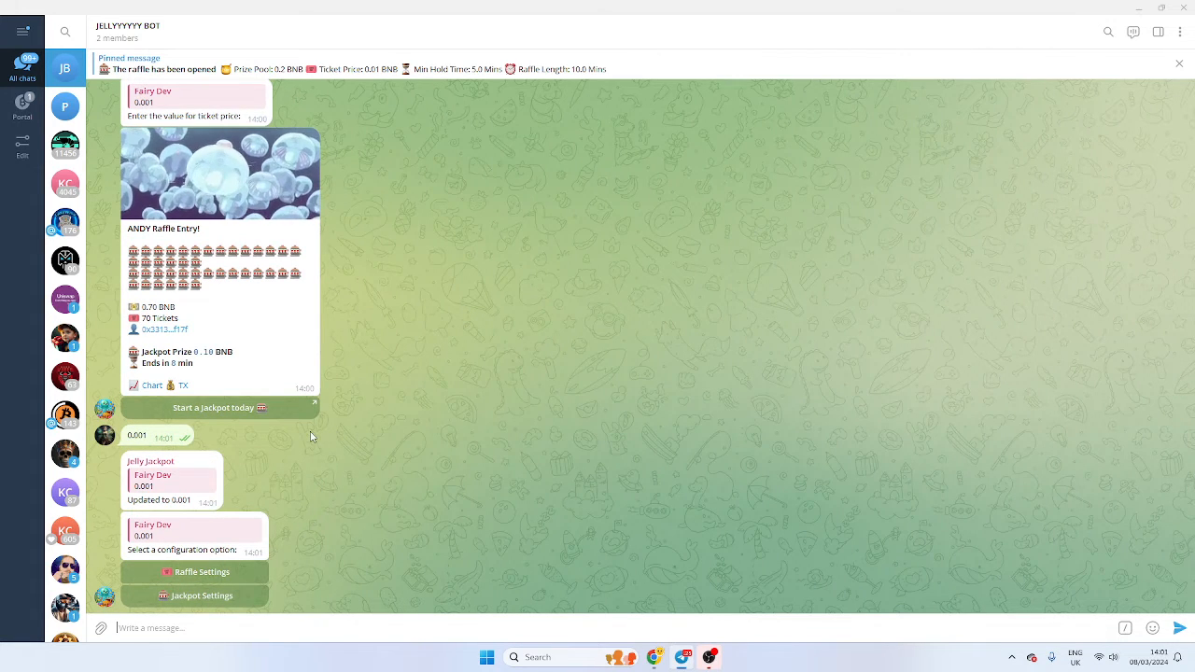
- Set max jackpot to 0.4 BNB and the per-spin increase to 0.005%
{"action": "left_click", "coordinate": [194, 596]}
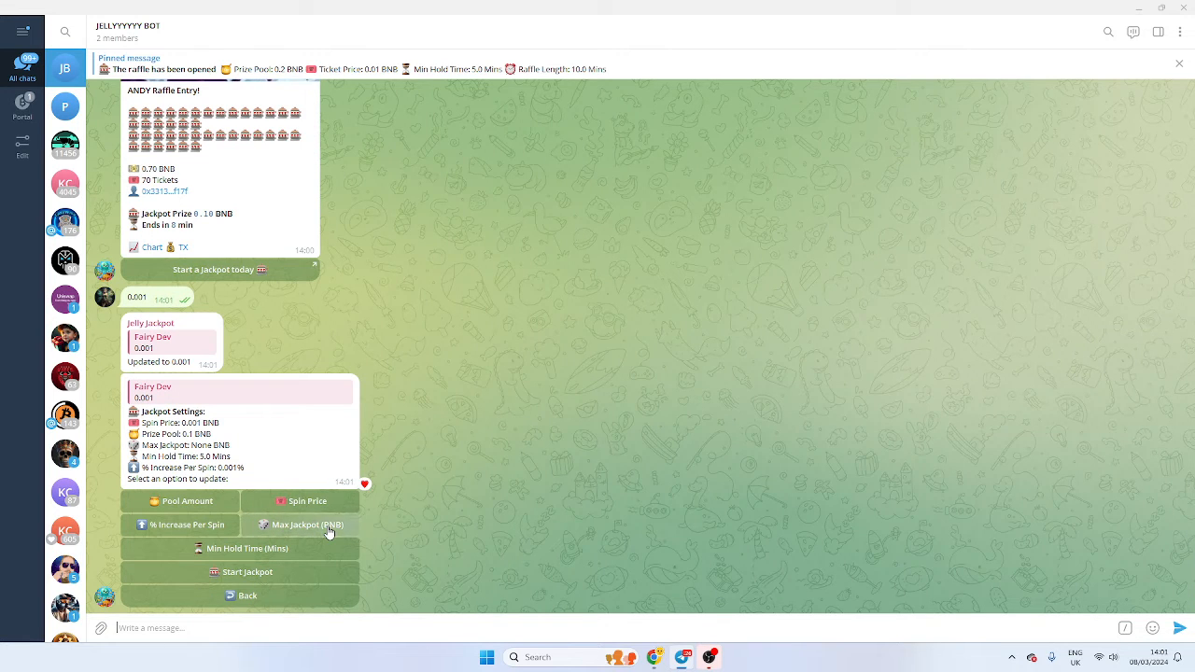
{"action": "left_click", "coordinate": [302, 523]}
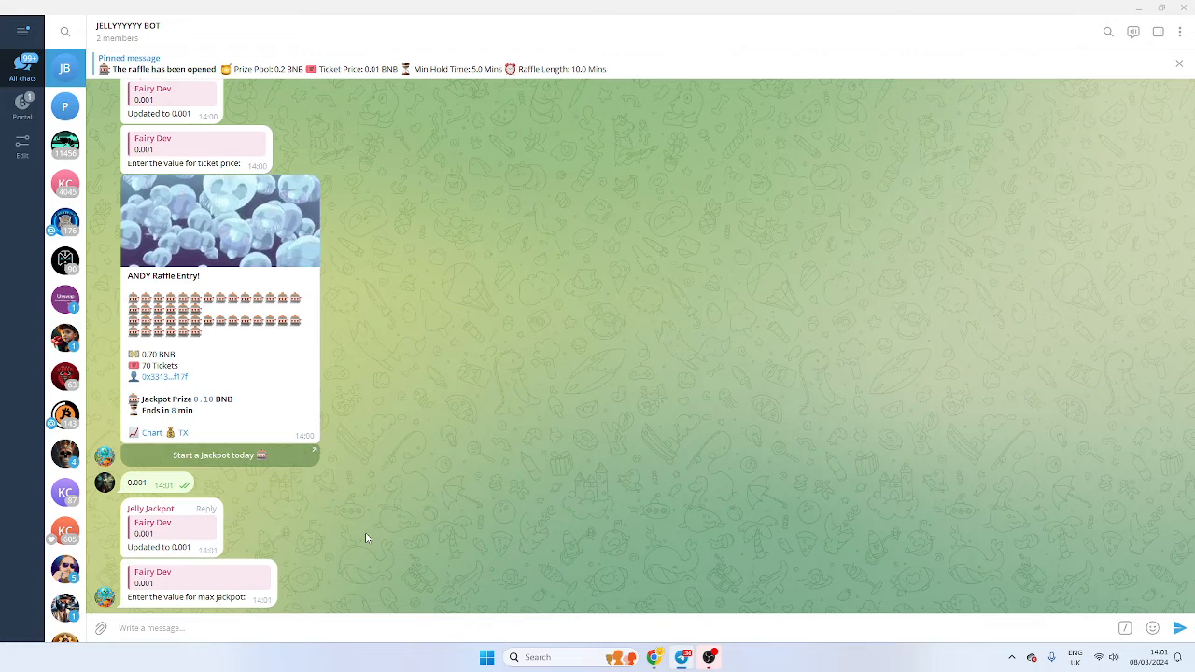
{"action": "type", "text": "0.4"}
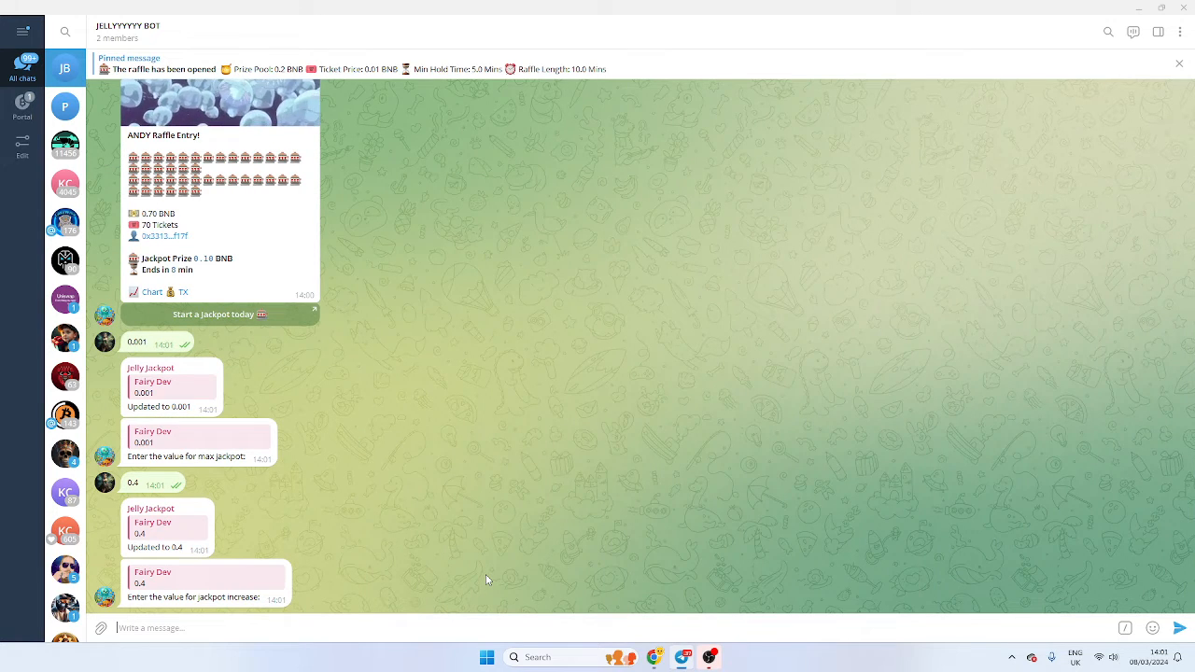
{"action": "type", "text": "0"}
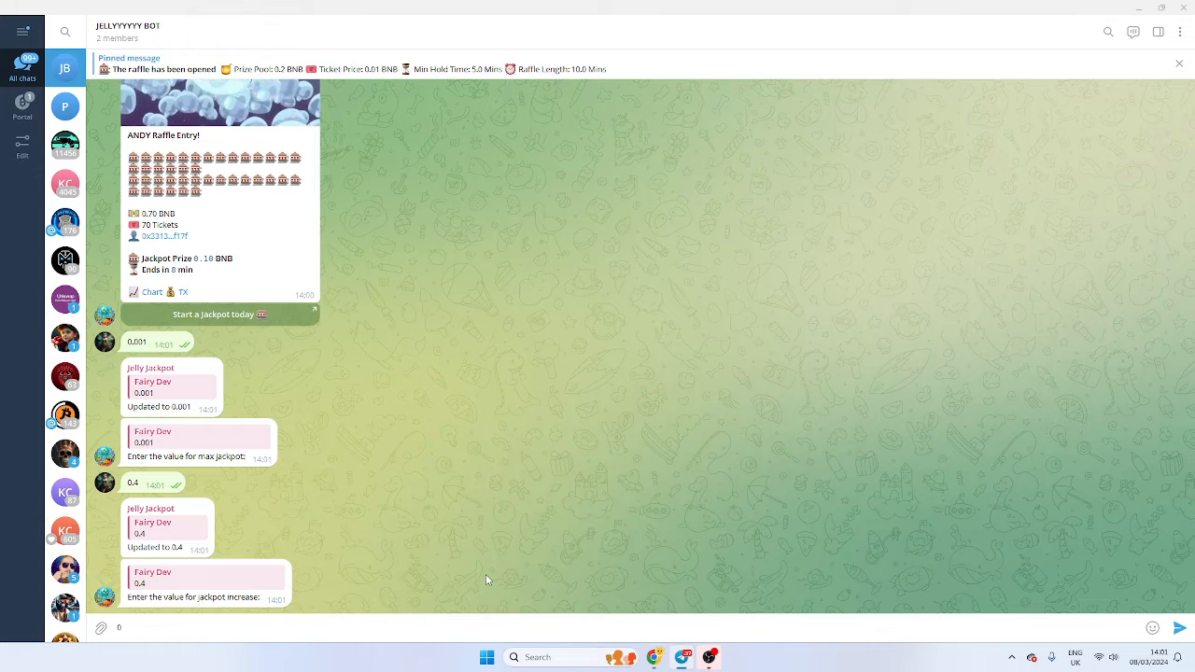
{"action": "type", "text": "."}
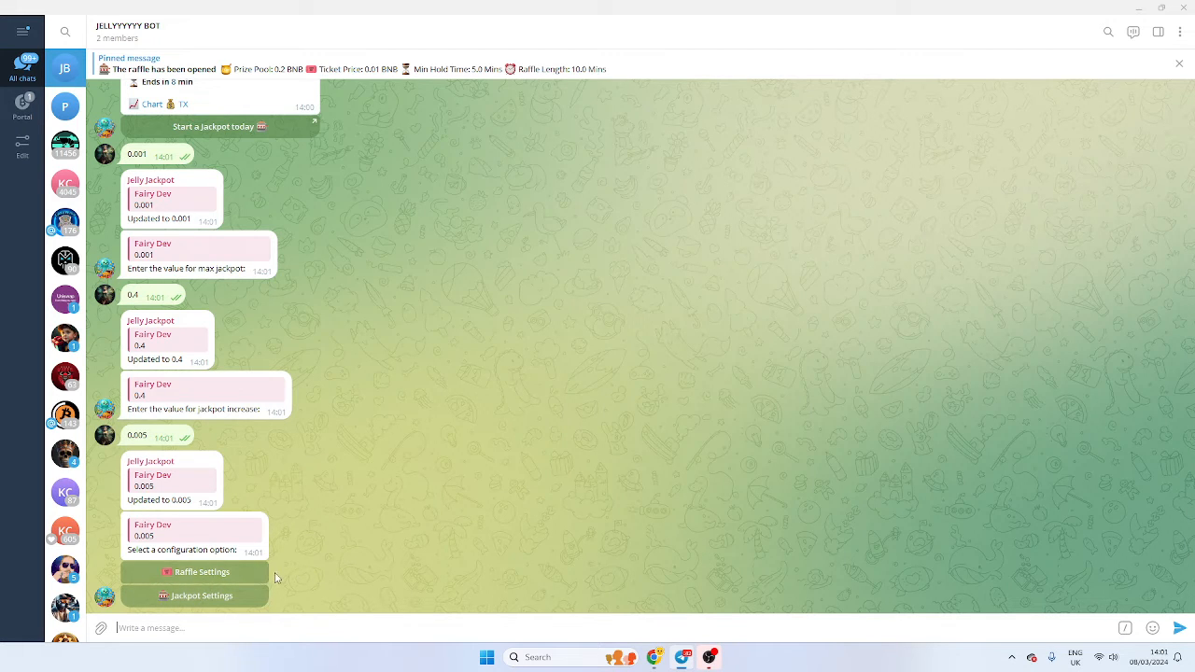
- Set the jackpot's min hold time to 5 minutes and start the jackpot
{"action": "left_click", "coordinate": [195, 593]}
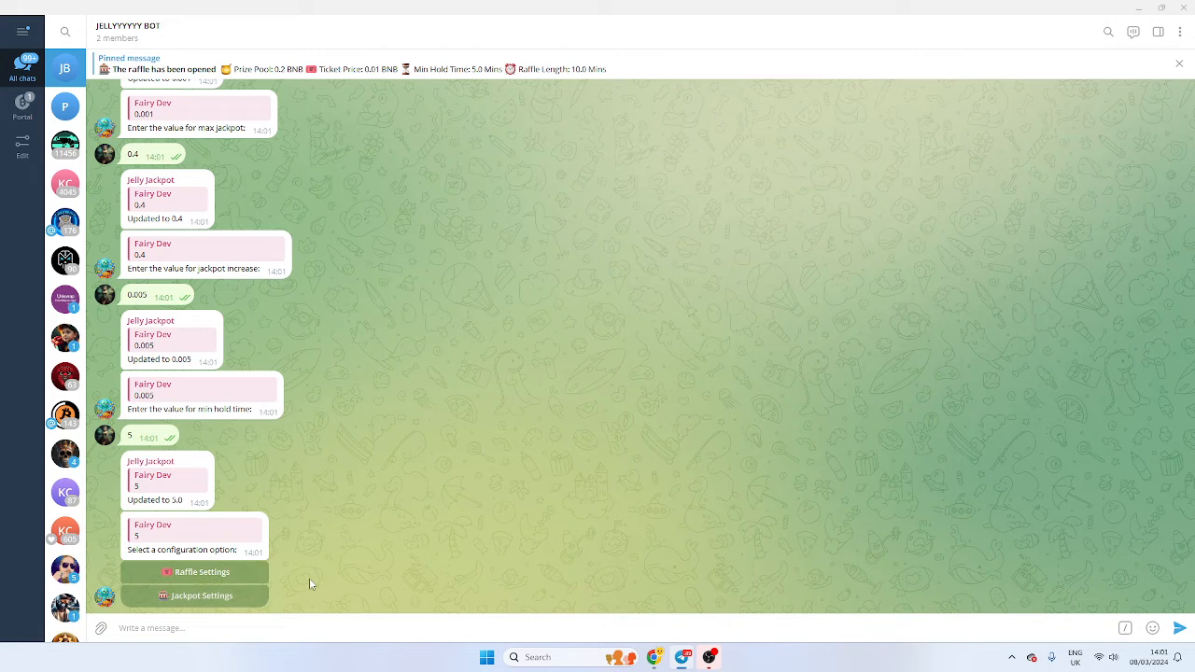
{"action": "left_click", "coordinate": [195, 596]}
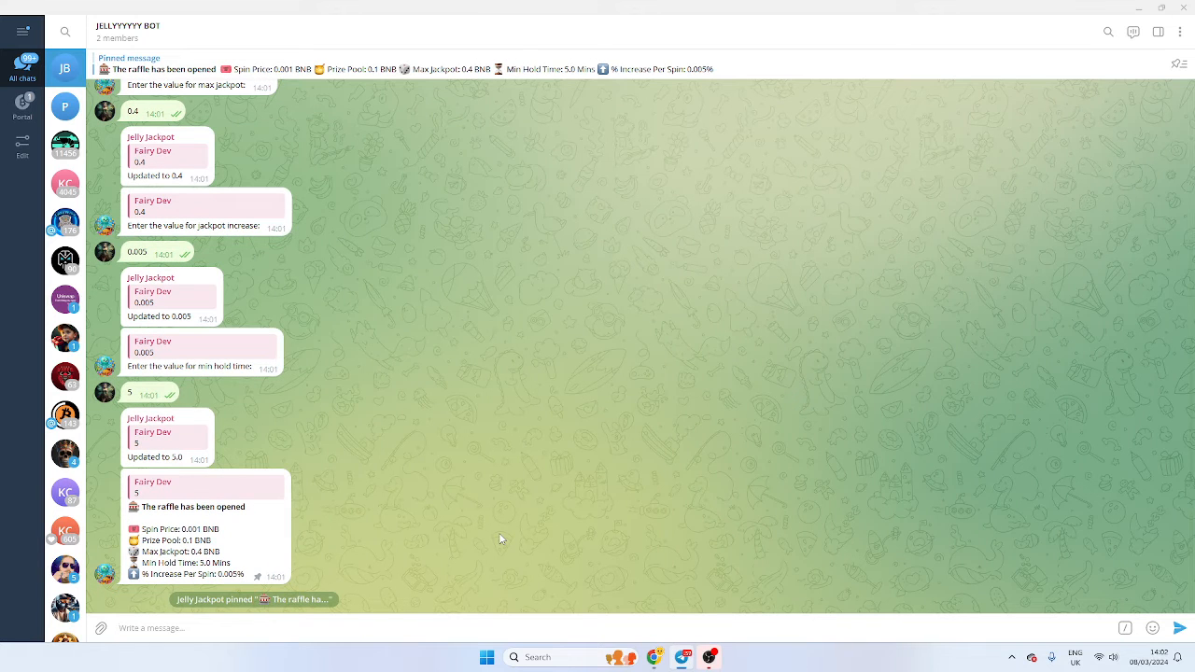
- Send /settings@jellyjackpotbot and view the jackpot settings summary
{"action": "scroll", "scroll_direction": "down", "scroll_amount": 3}
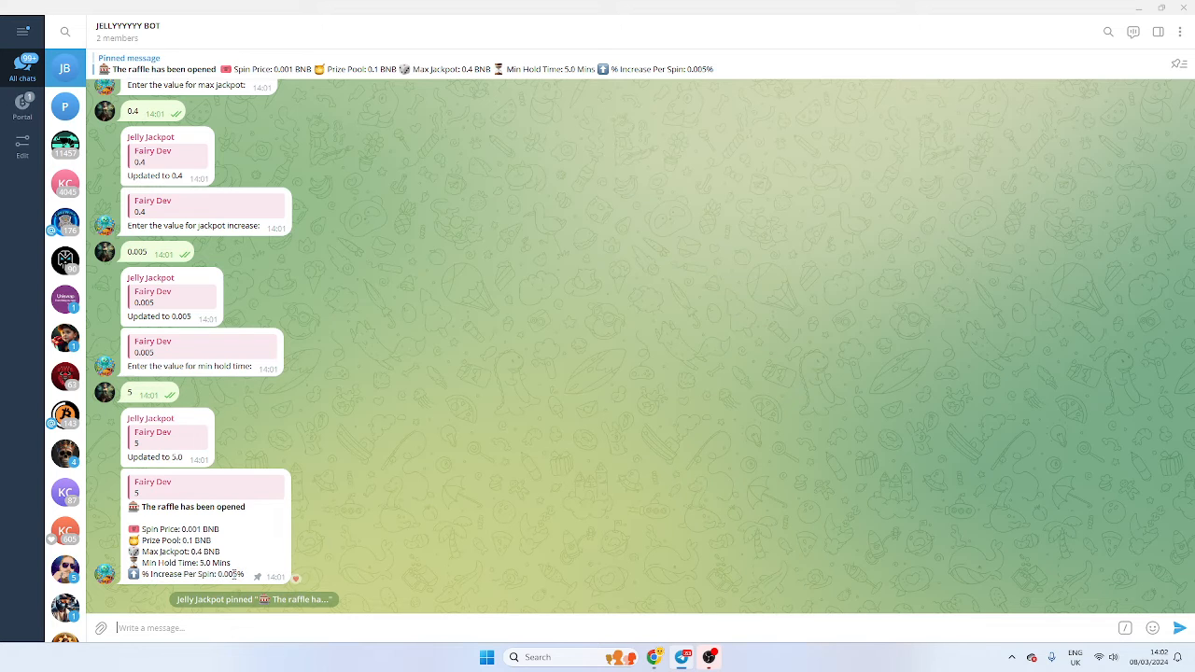
{"action": "left_click", "coordinate": [295, 579]}
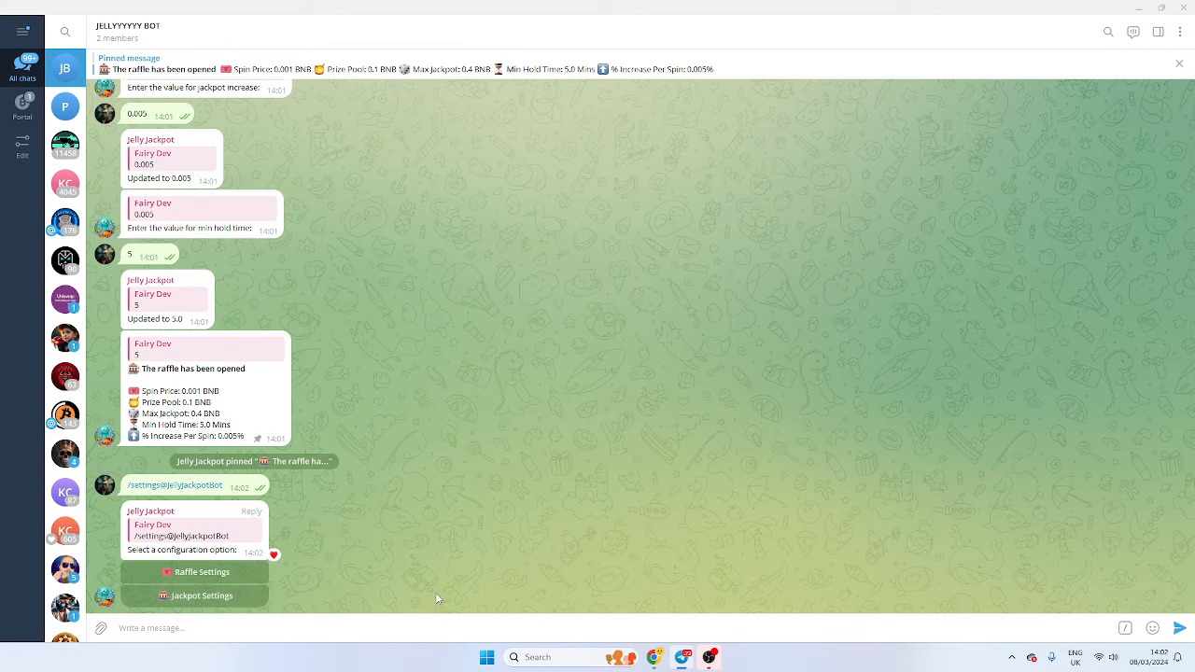
{"action": "left_click", "coordinate": [202, 596]}
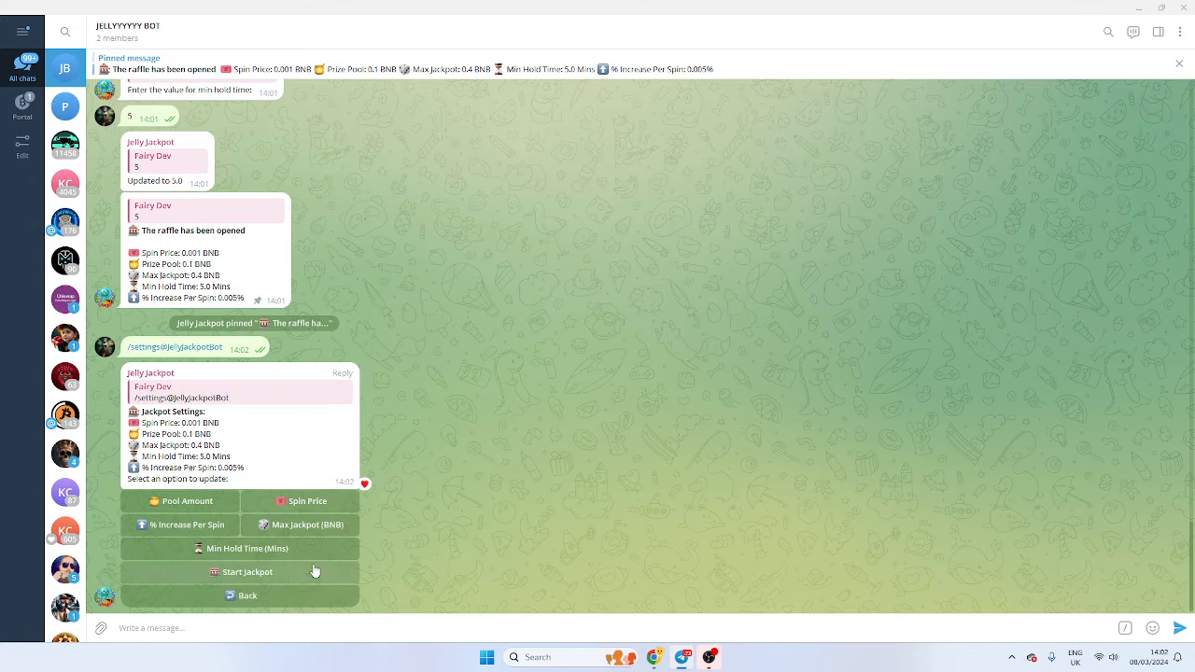